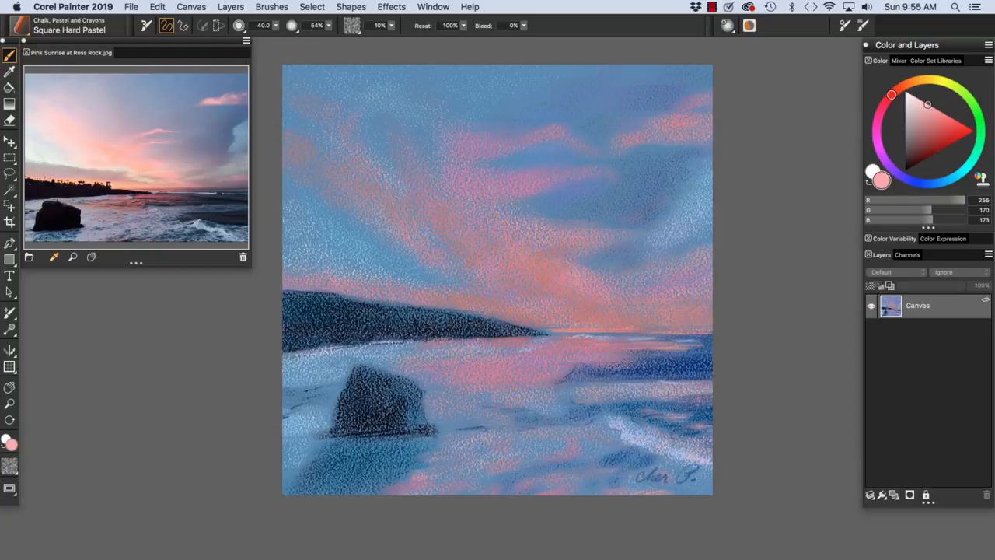
# Start a new 900×900 px document with a blue canvas colour and a chosen paper texture
pyautogui.click(131, 6)
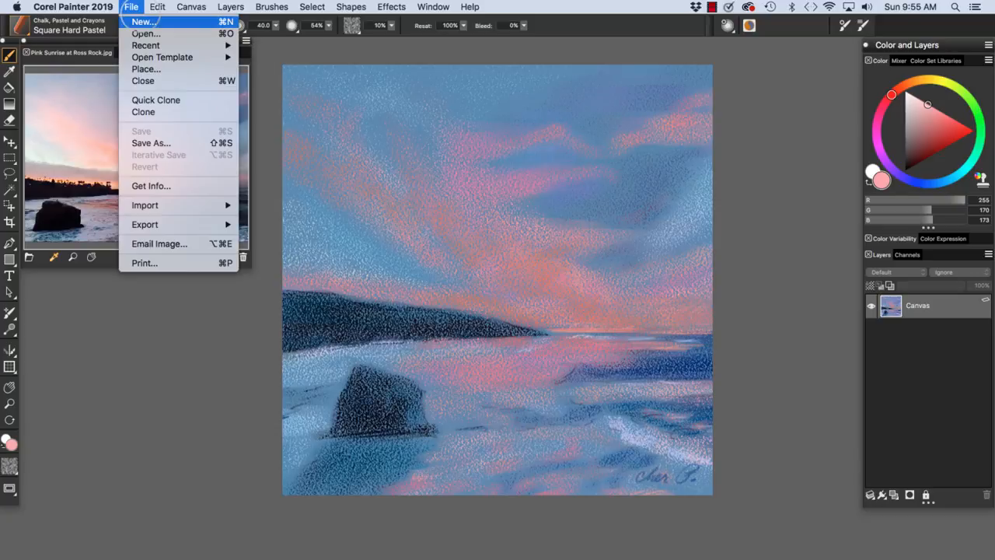
pyautogui.click(142, 21)
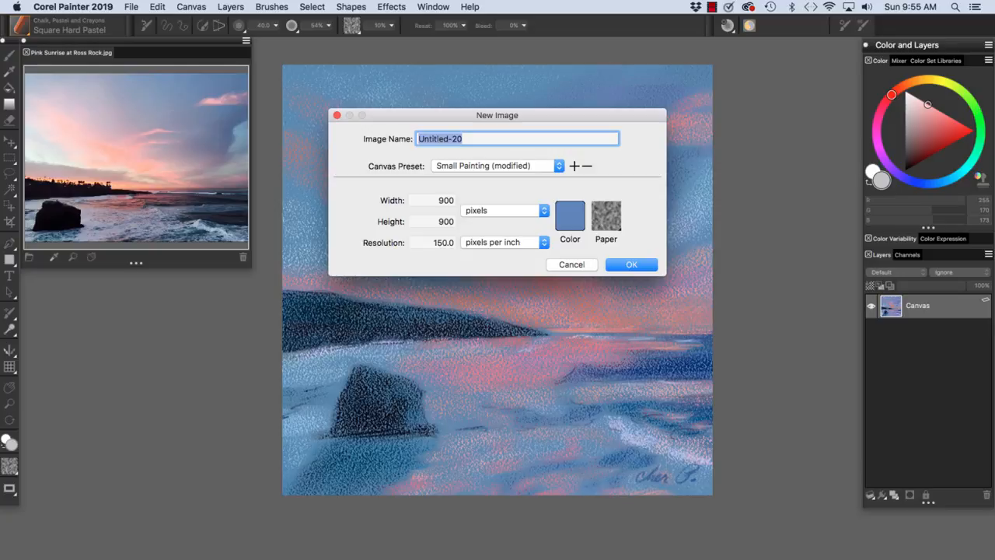
pyautogui.click(570, 216)
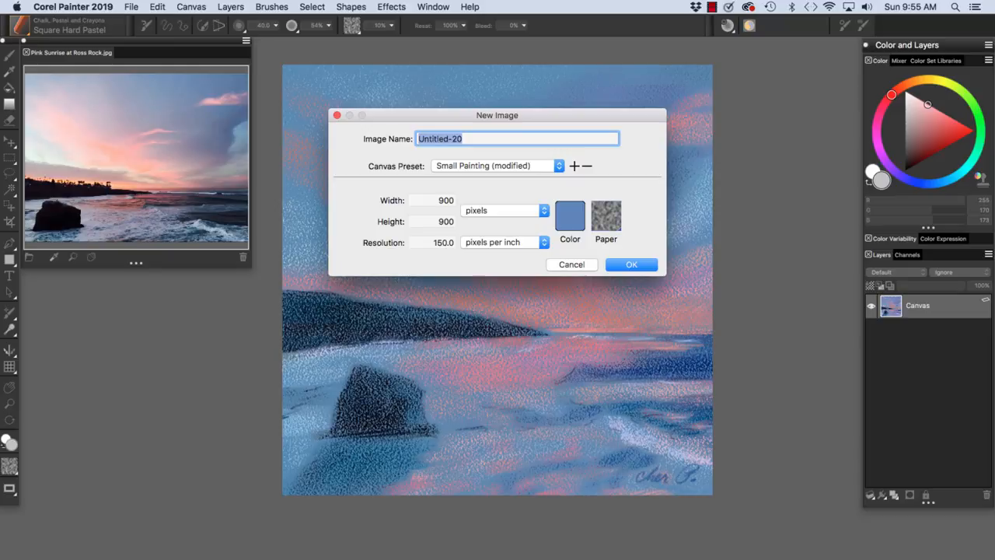
pyautogui.click(606, 216)
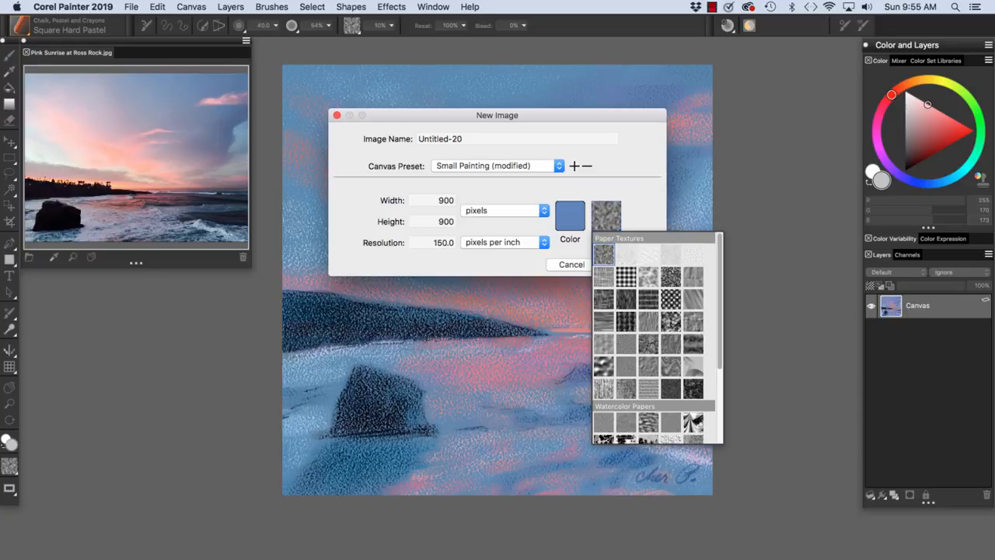
pyautogui.click(605, 216)
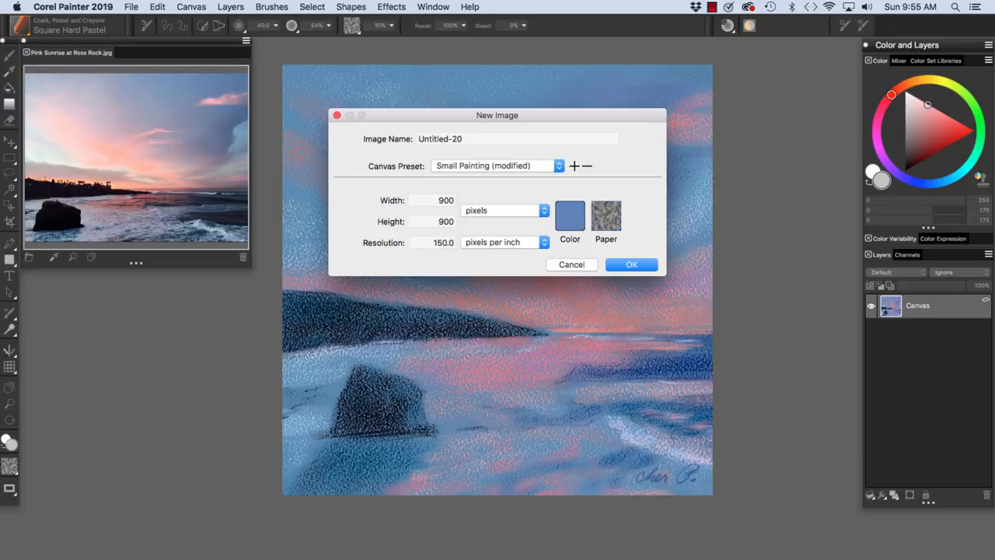
pyautogui.click(631, 264)
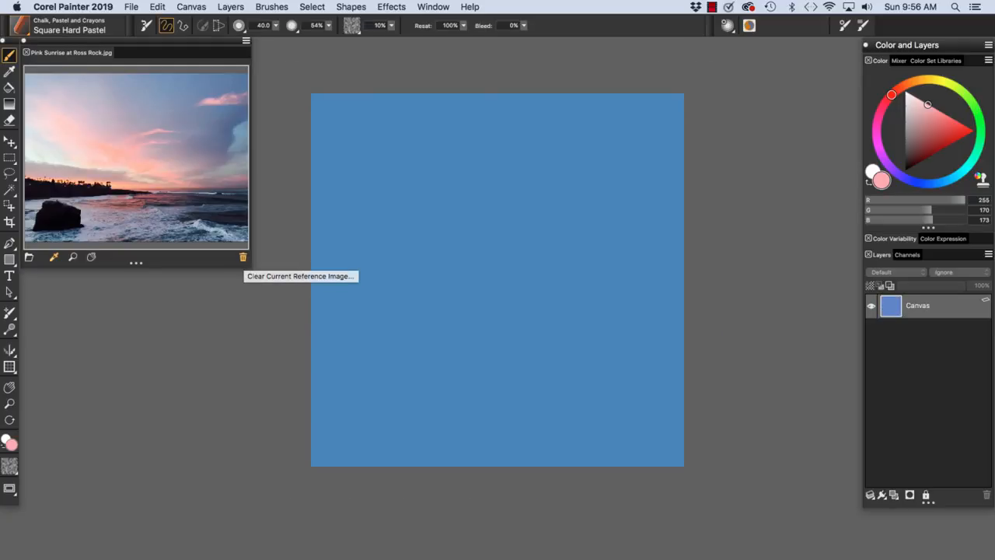
# Replace the current reference with 'Pink Sunrise at Ross Rock.jpg'
pyautogui.click(242, 257)
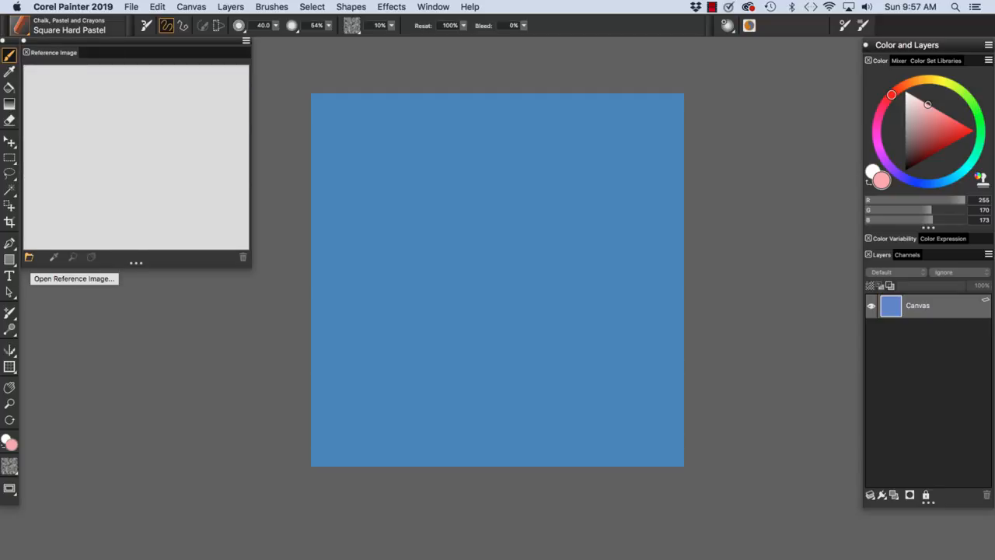
pyautogui.click(74, 279)
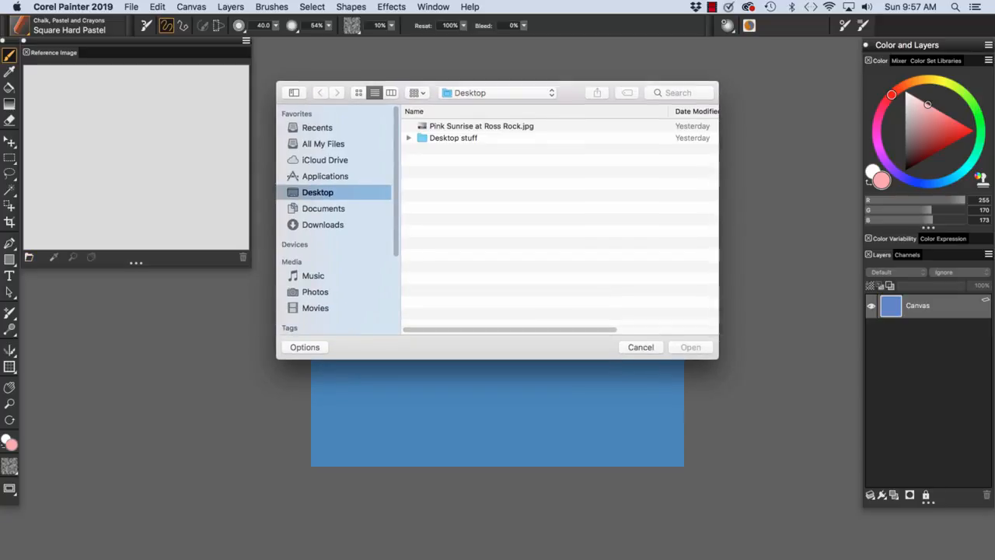
pyautogui.click(481, 125)
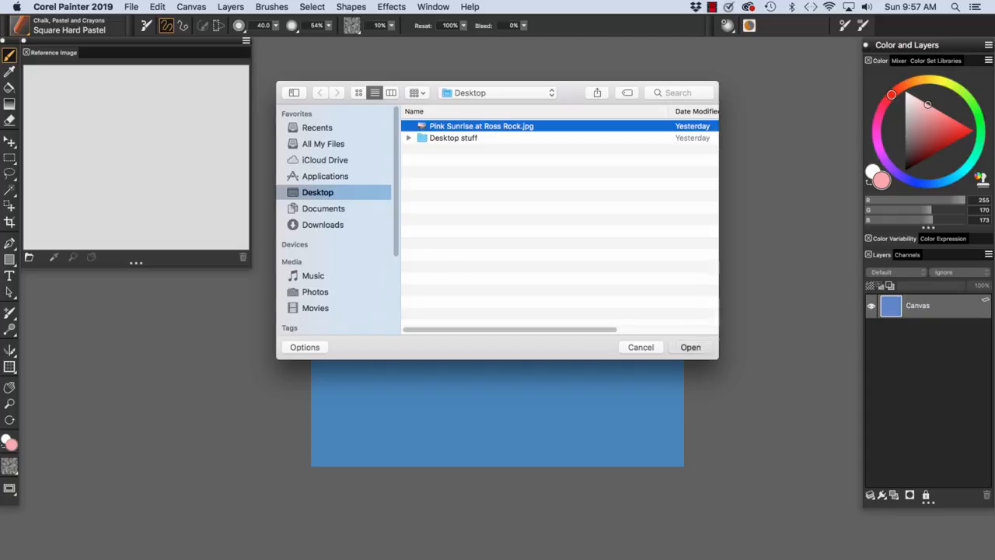
pyautogui.click(689, 347)
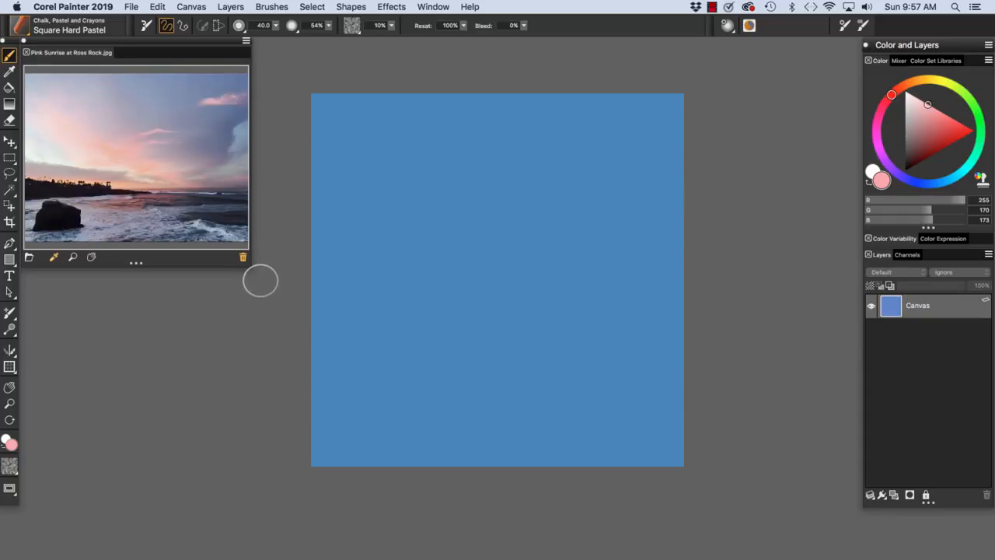
pyautogui.moveTo(161, 270)
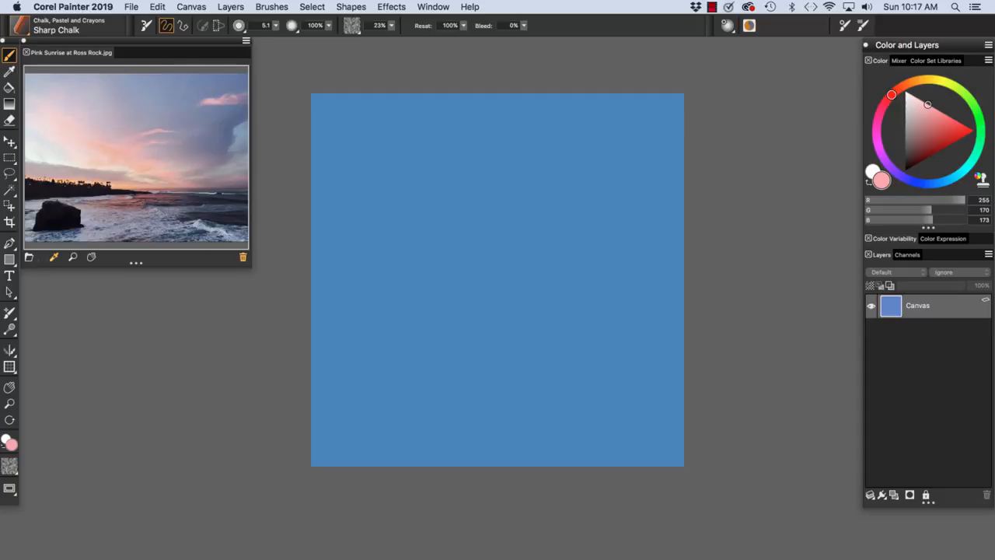
pyautogui.moveTo(53, 256)
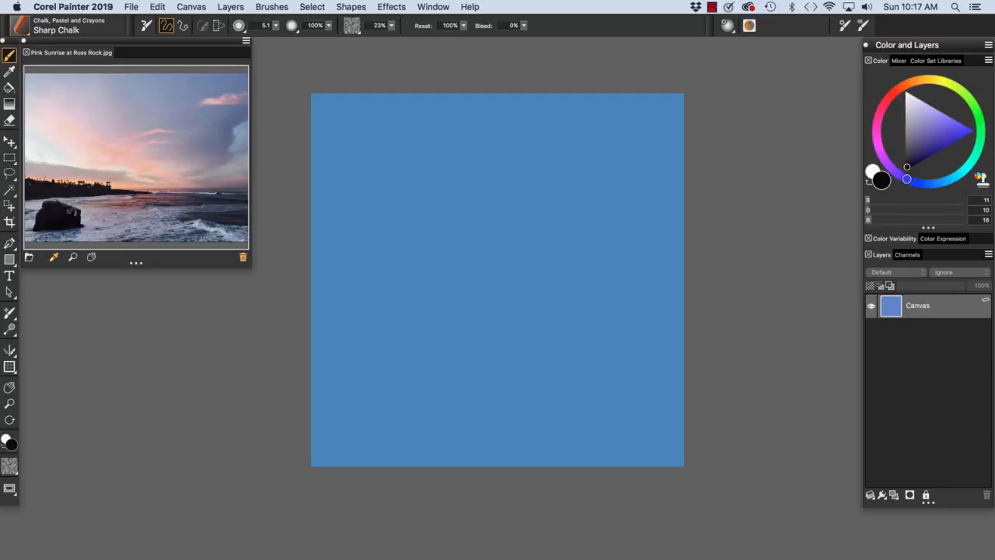
pyautogui.moveTo(73, 257)
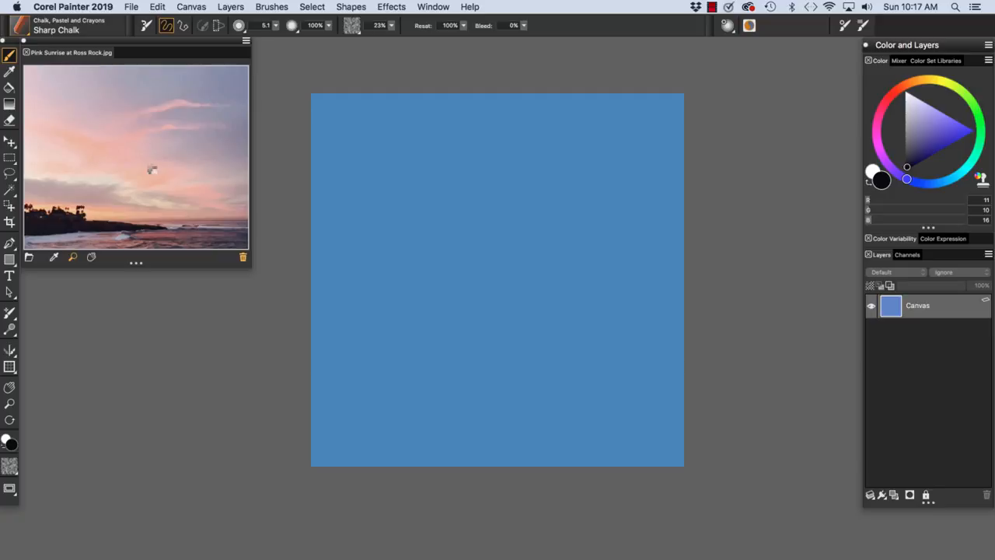
# Zoom in on the sky of the reference photo
pyautogui.moveTo(156, 156); pyautogui.dragTo(155, 179)
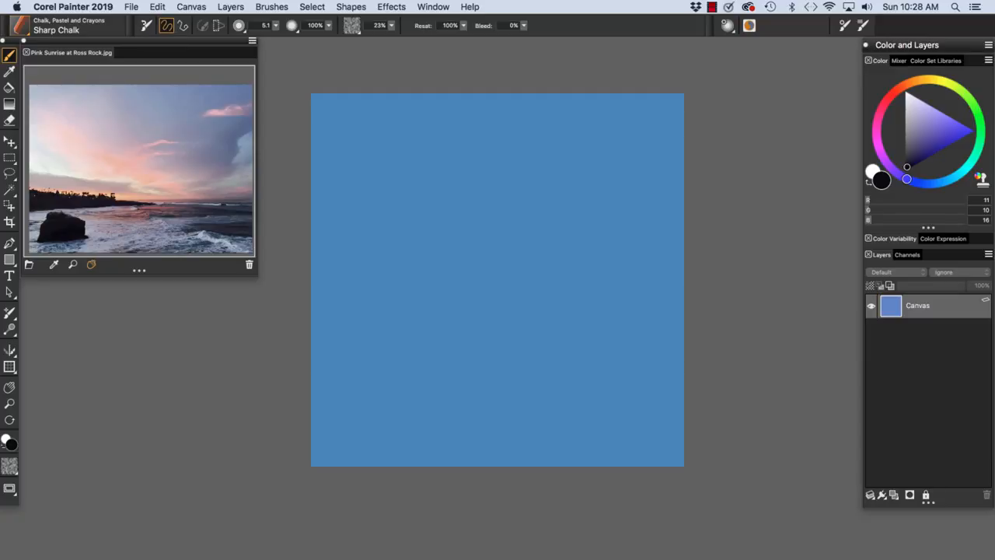
pyautogui.moveTo(91, 264)
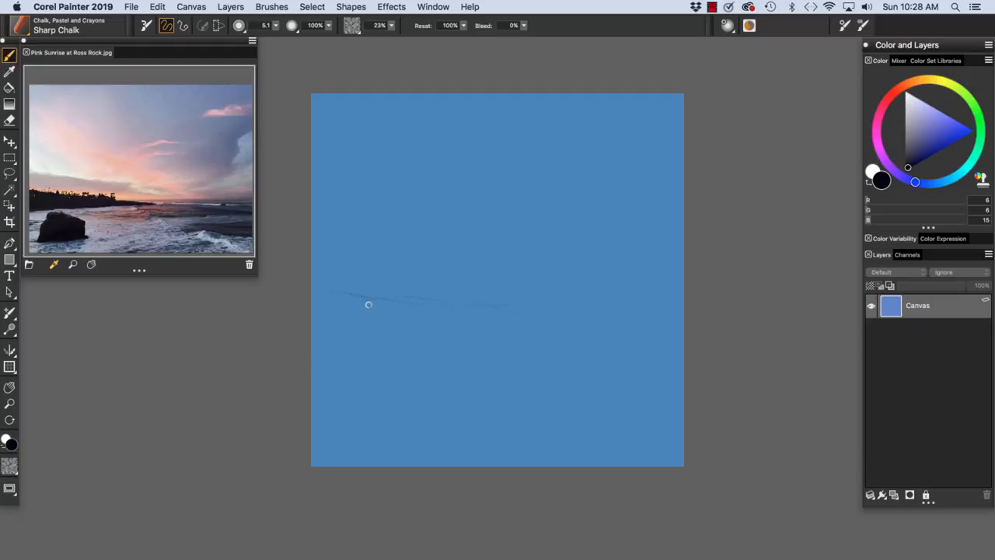
# Draw thin Sharp Chalk lines for the horizon, the shoreline and the rock's left edge
pyautogui.moveTo(368, 304); pyautogui.dragTo(531, 303)
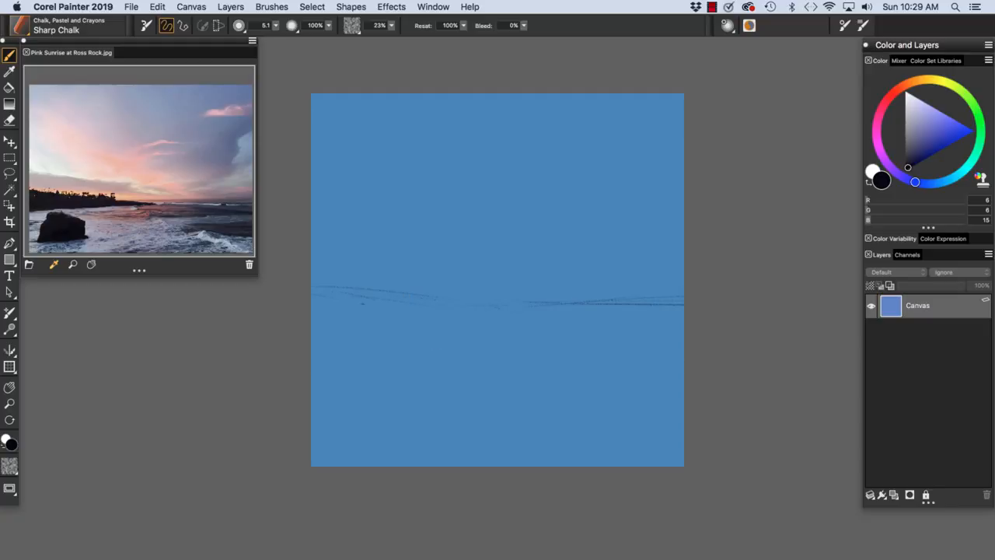
pyautogui.moveTo(366, 327); pyautogui.dragTo(359, 350)
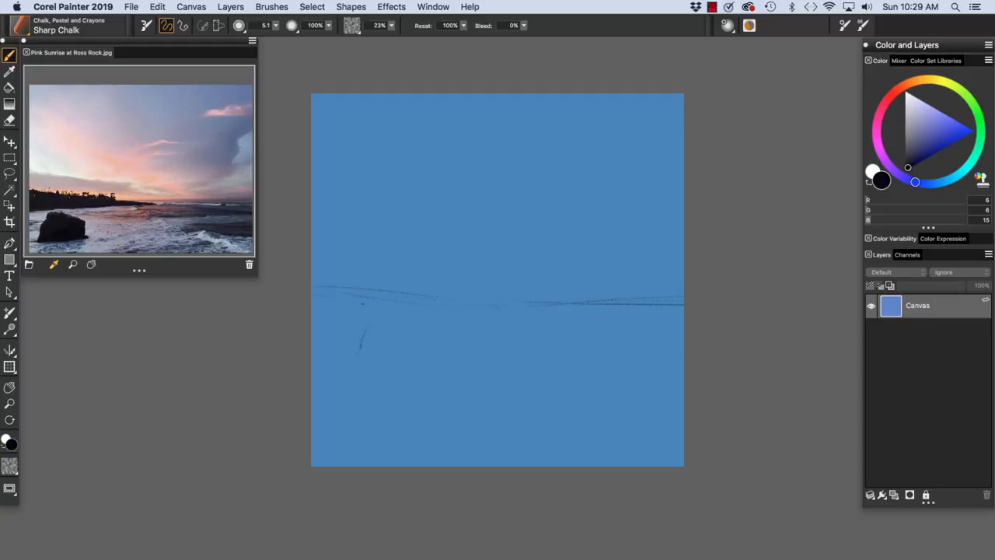
pyautogui.moveTo(358, 350); pyautogui.dragTo(435, 350)
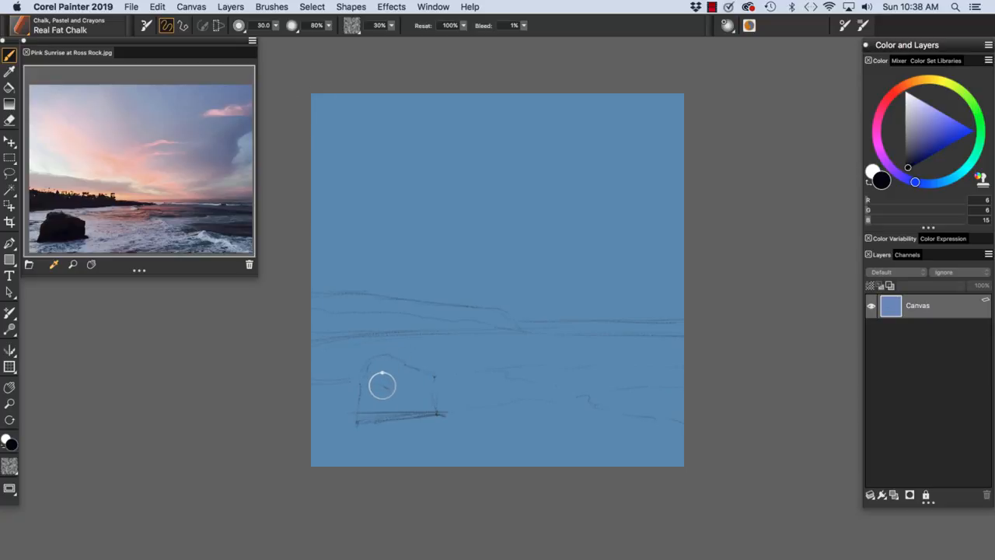
pyautogui.moveTo(380, 390)
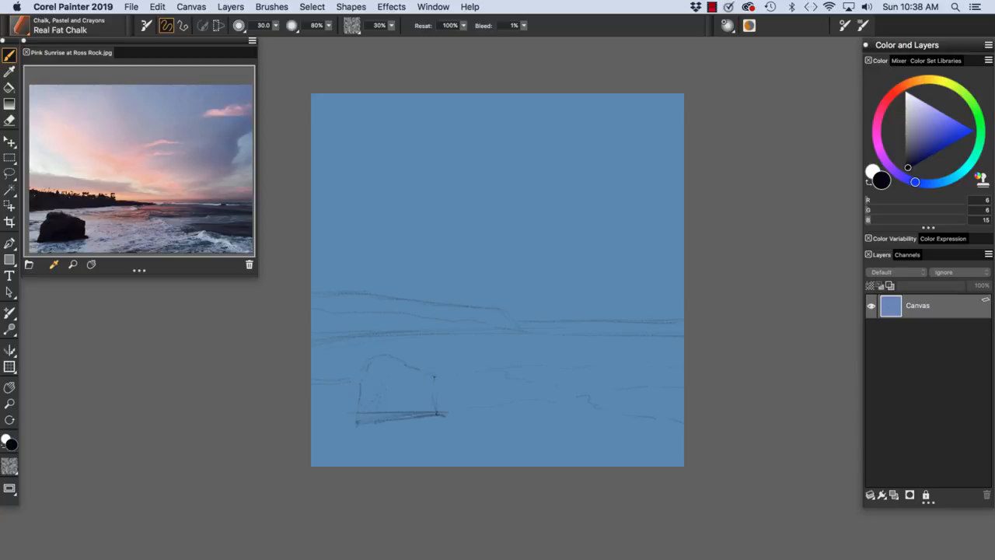
# Scribble dark Real Fat Chalk over the lower-left rock and along the left headland
pyautogui.moveTo(365, 380); pyautogui.dragTo(428, 412)
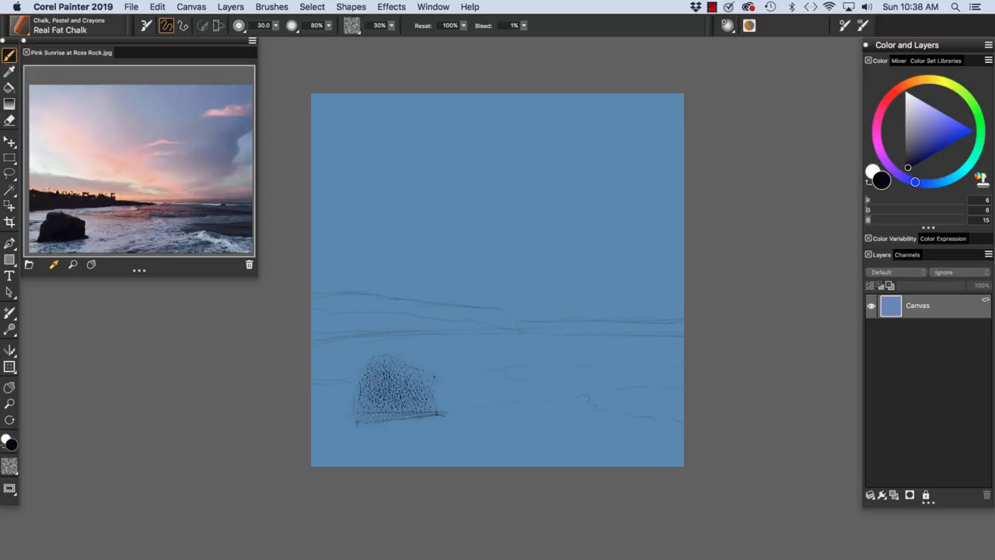
pyautogui.moveTo(373, 381); pyautogui.dragTo(419, 396)
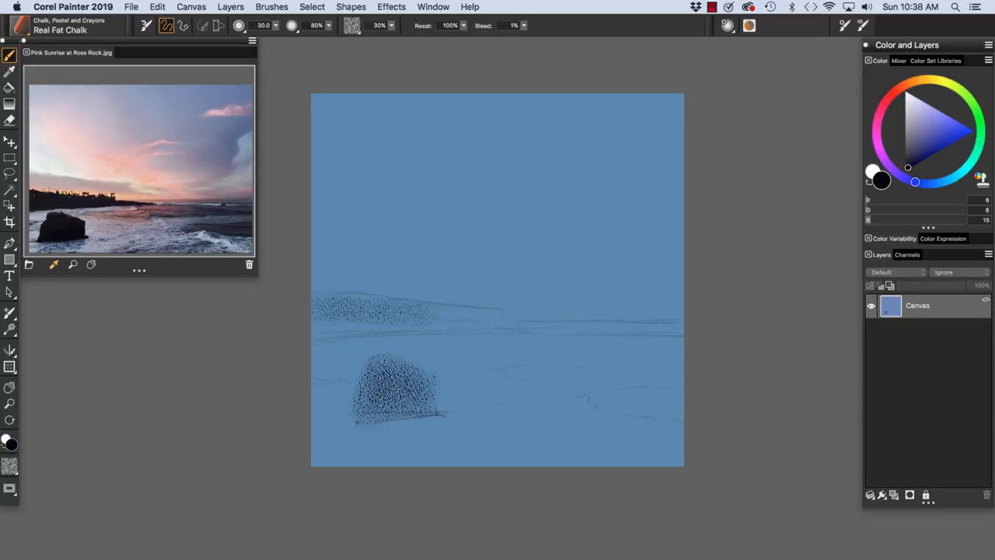
pyautogui.moveTo(319, 319); pyautogui.dragTo(497, 315)
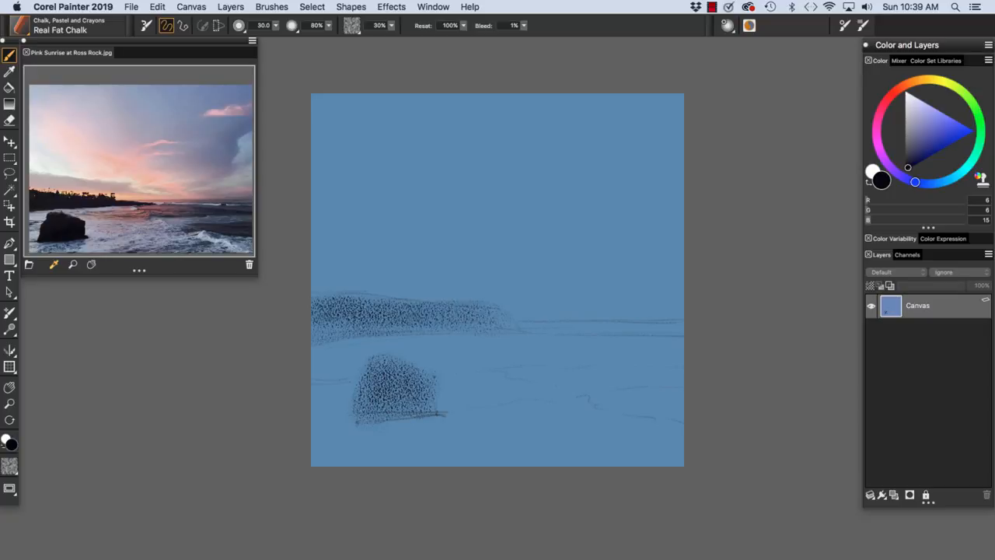
pyautogui.moveTo(326, 319); pyautogui.dragTo(466, 318)
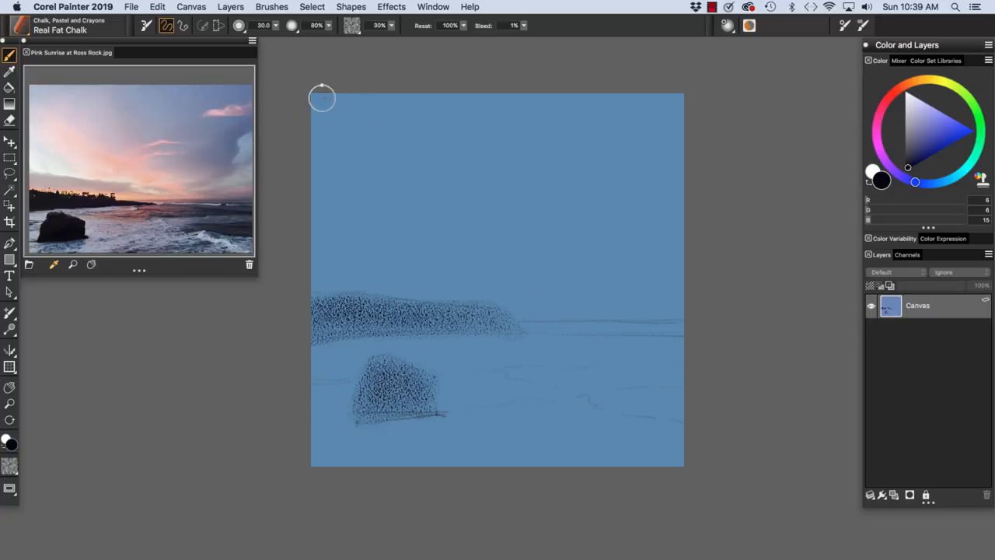
# Brush a deeper salmon pink over the central sky streak
pyautogui.click(275, 25)
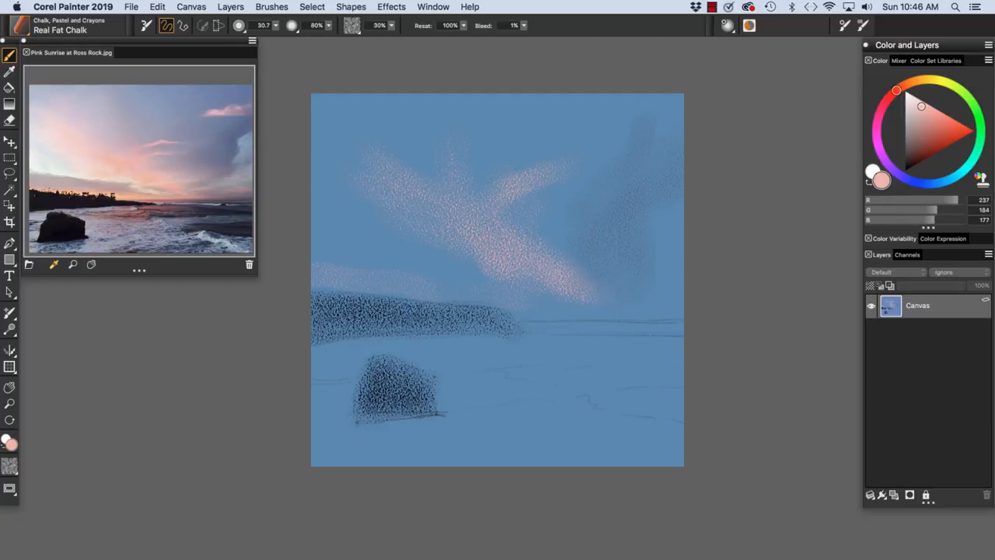
pyautogui.click(933, 115)
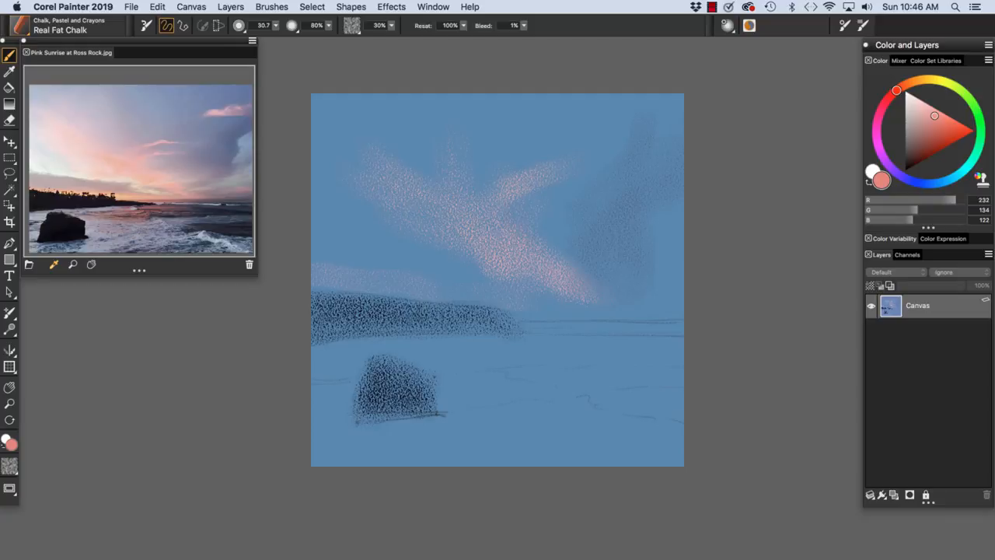
pyautogui.moveTo(525, 195); pyautogui.dragTo(567, 272)
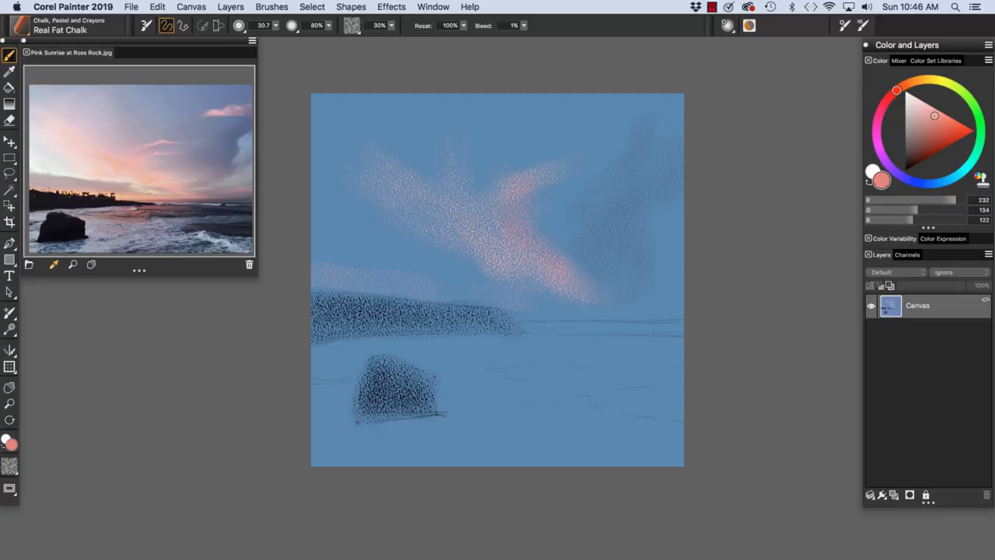